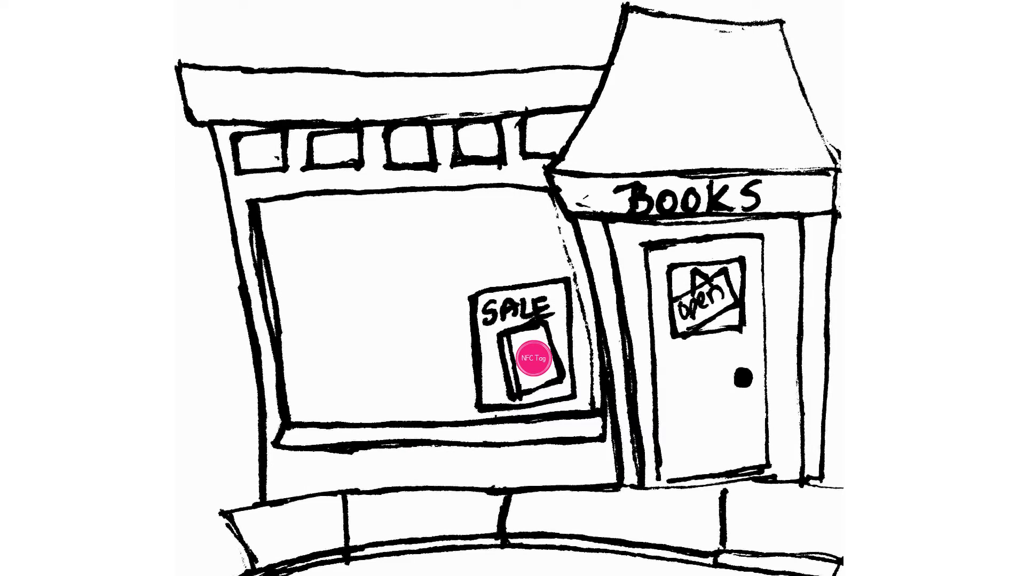
{"action": "left_click", "coordinate": [536, 358]}
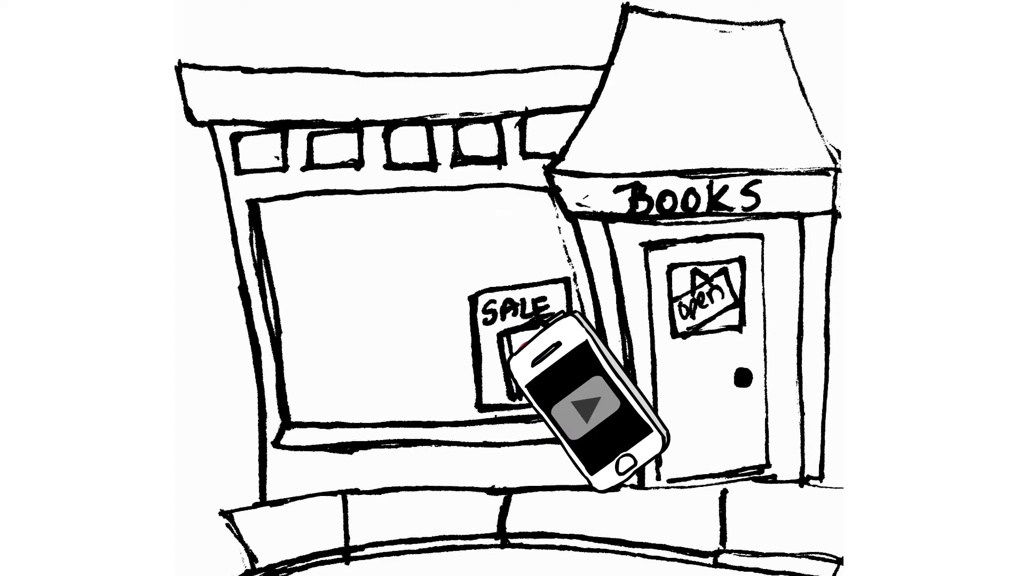